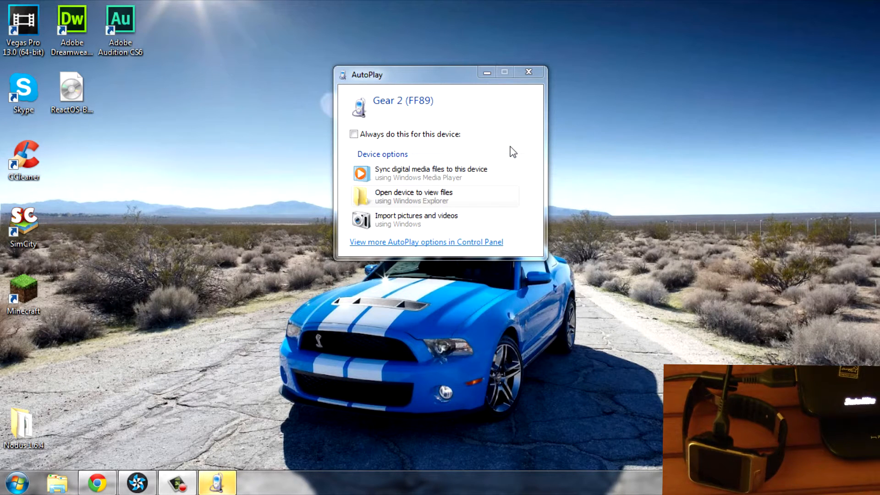
mouse_move(531, 90)
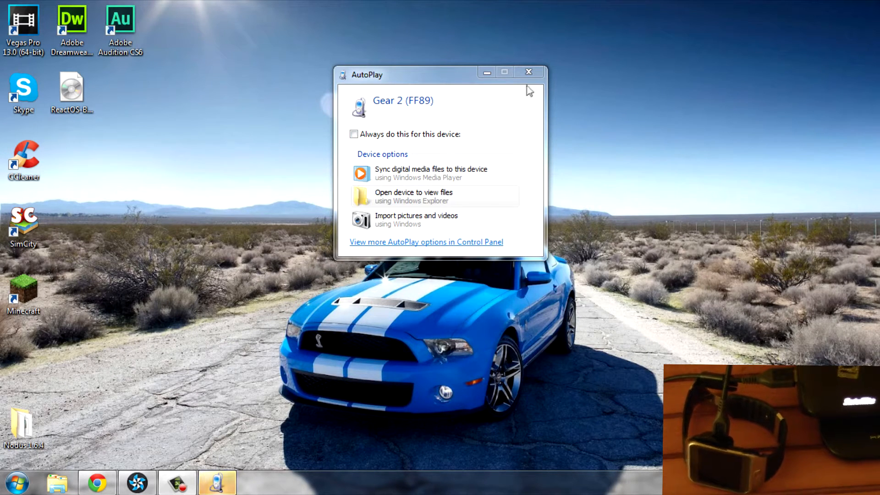
mouse_move(530, 82)
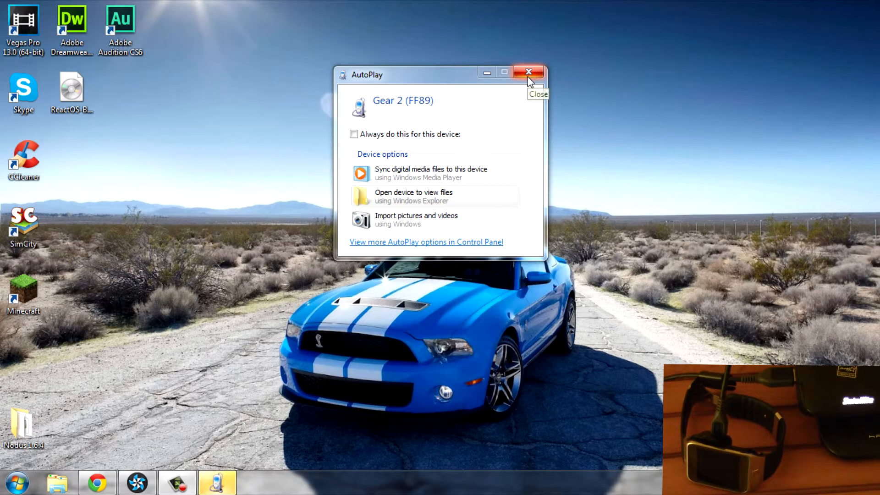
Close the AutoPlay window for Gear 2 (FF89).
click(529, 71)
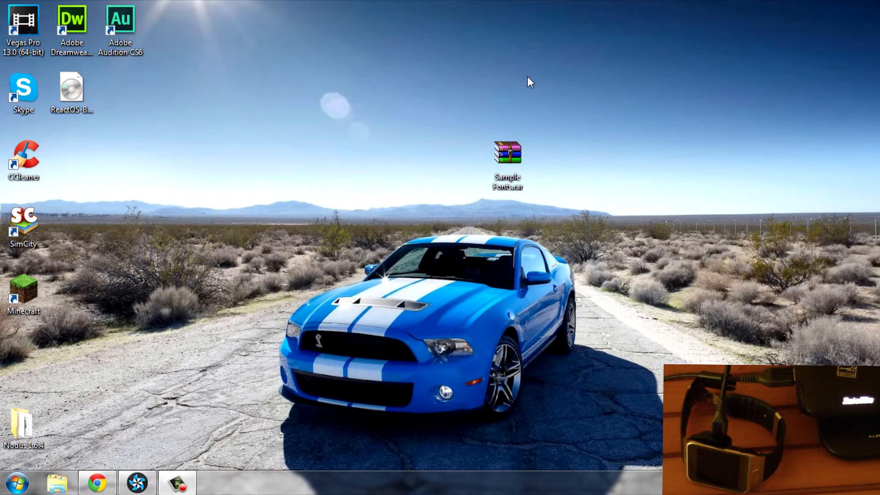
mouse_move(151, 425)
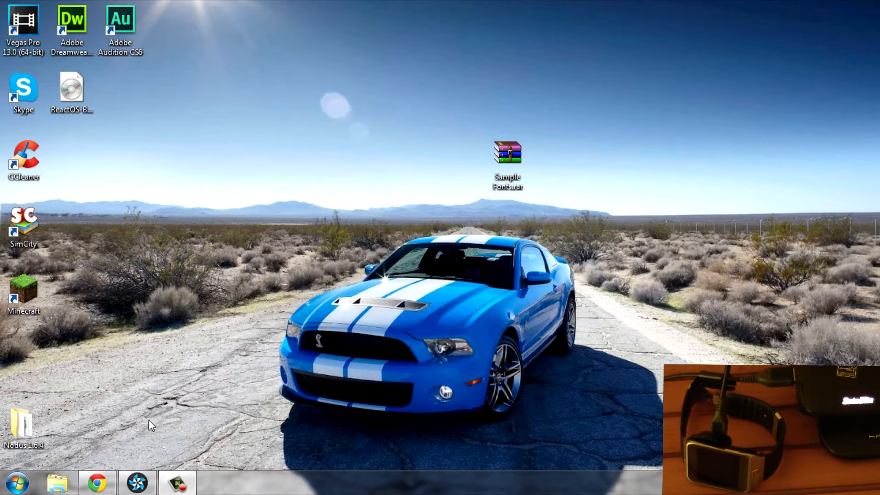
Open Sample Fonts.rar and drag its four .ttf fonts out onto the desktop.
click(506, 161)
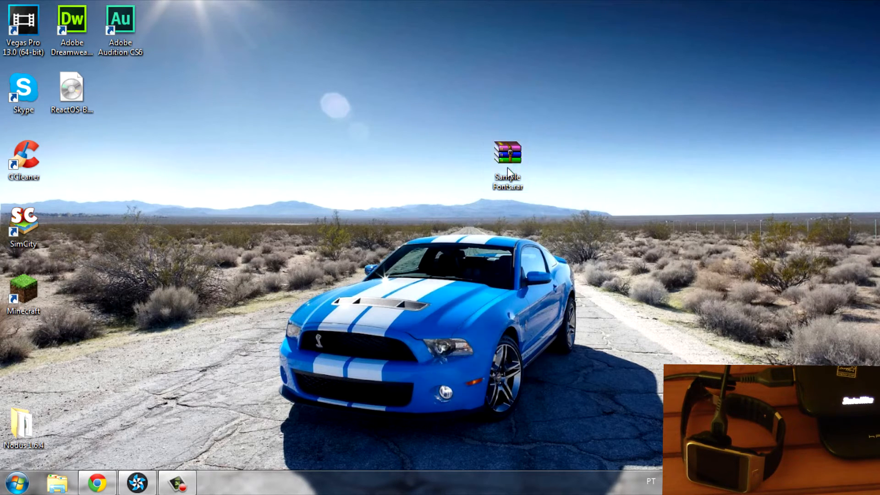
double_click(506, 159)
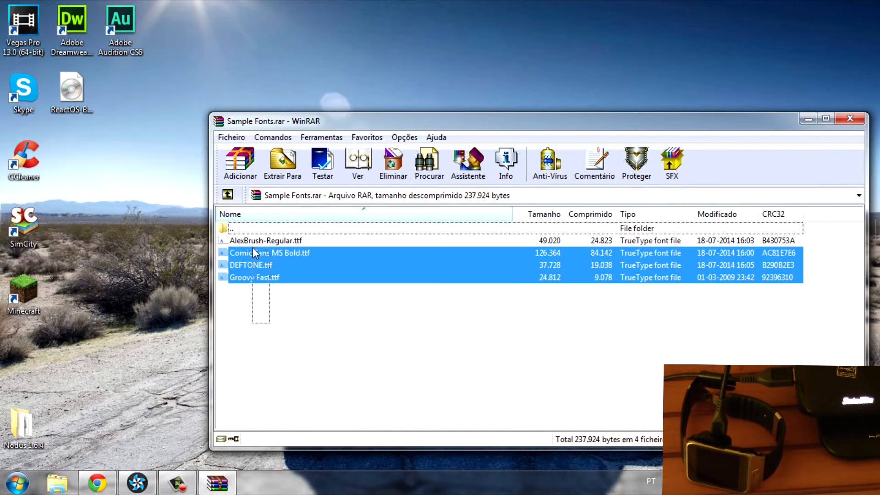
click(265, 241)
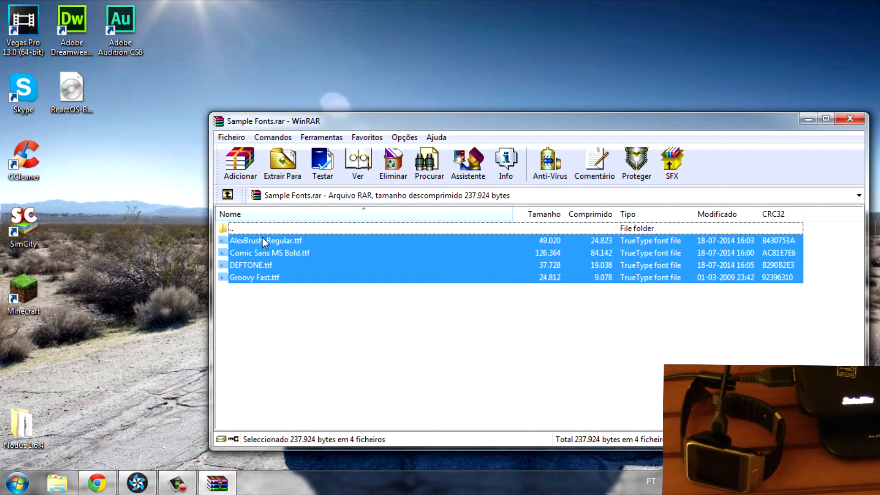
mouse_move(317, 321)
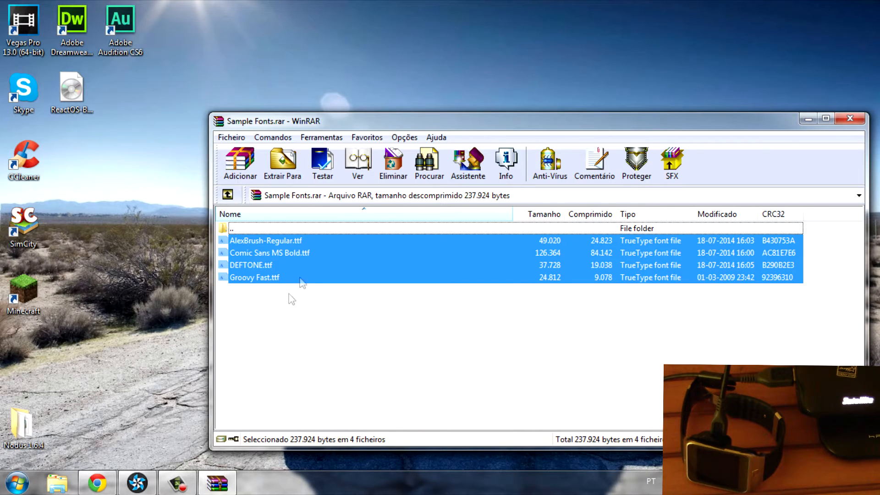
click(269, 252)
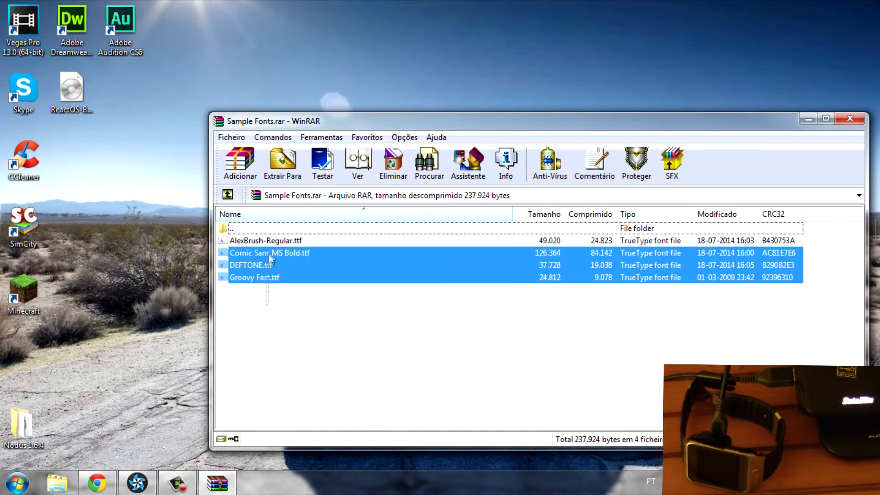
click(282, 312)
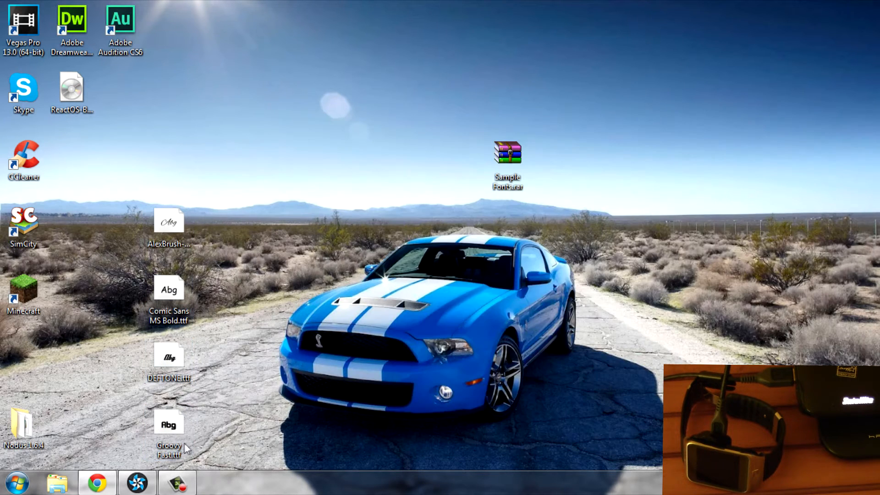
mouse_move(218, 345)
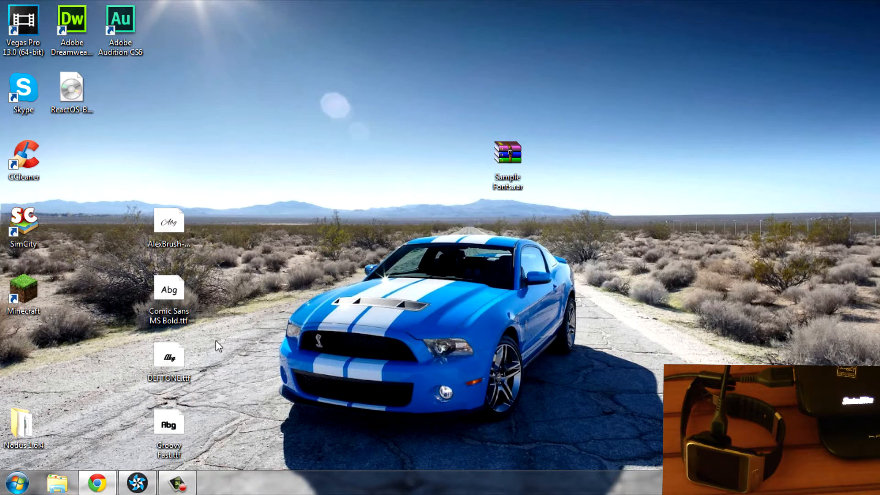
mouse_move(281, 244)
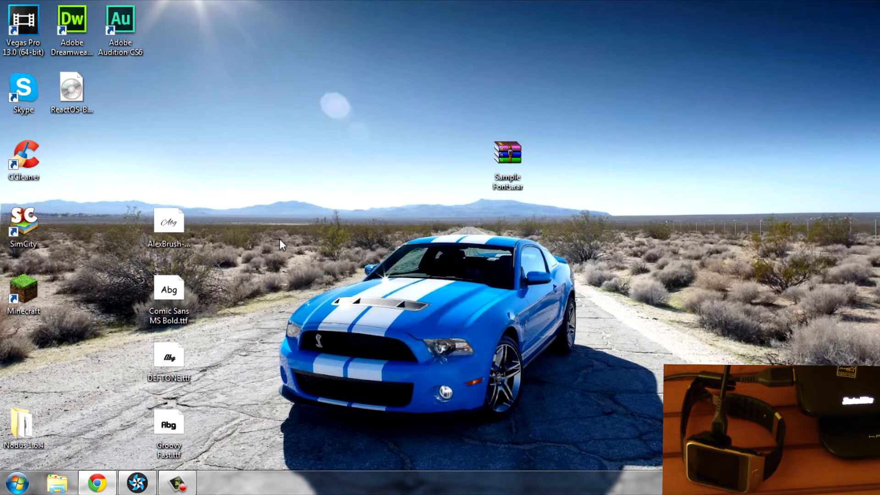
click(169, 222)
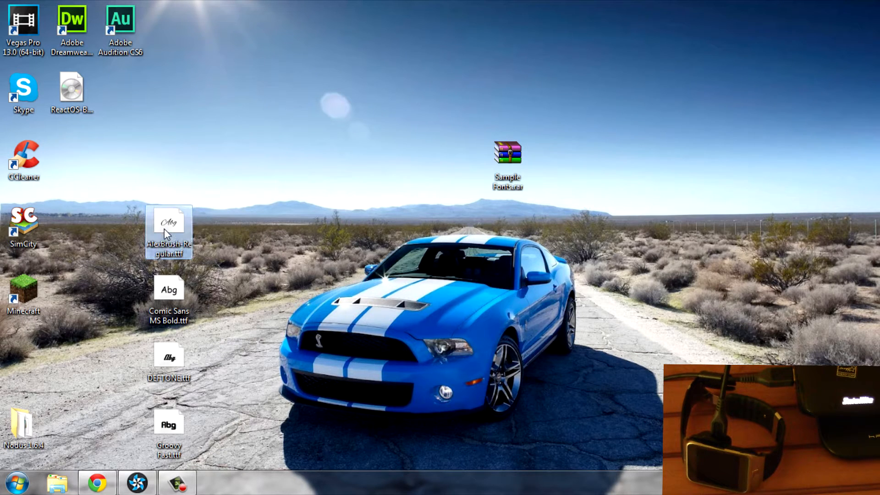
right_click(167, 224)
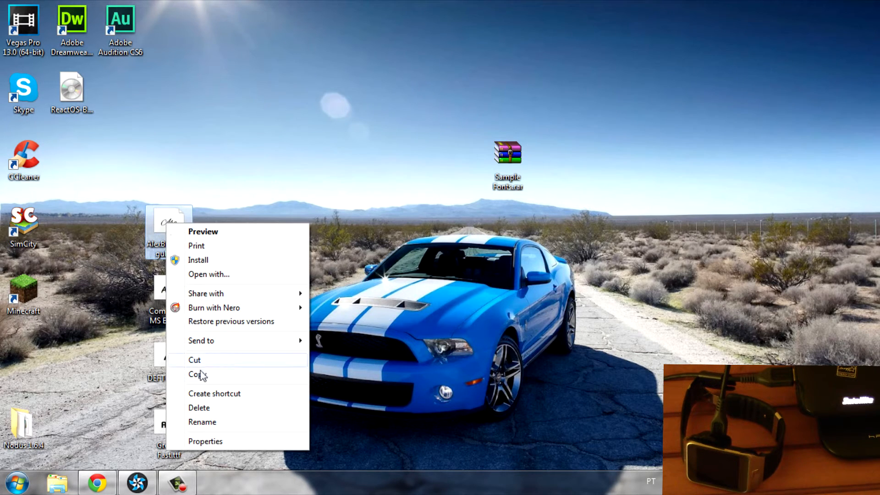
click(205, 441)
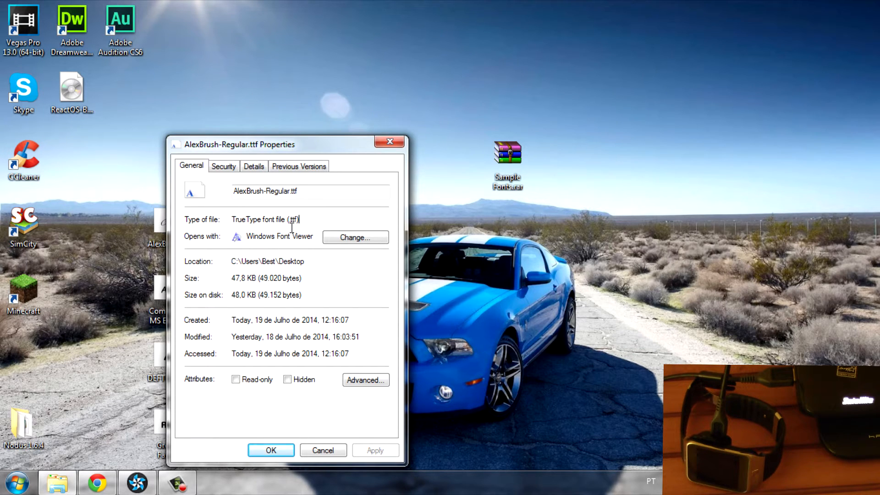
click(323, 449)
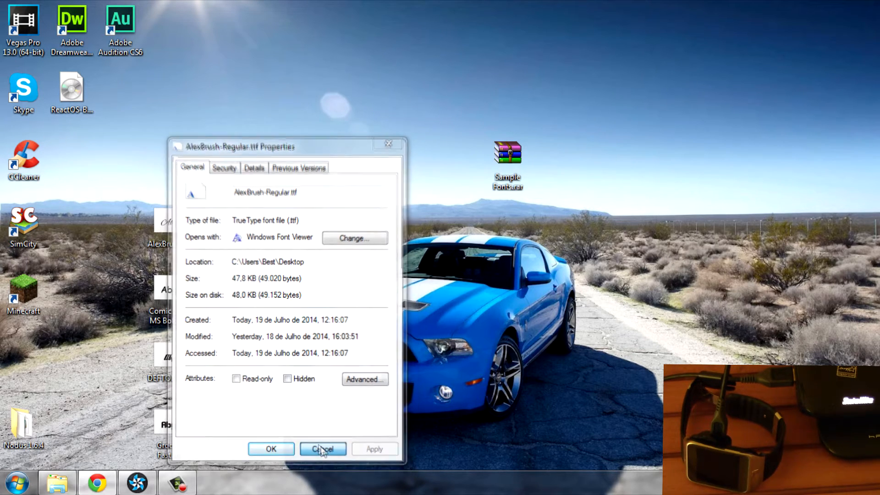
click(322, 449)
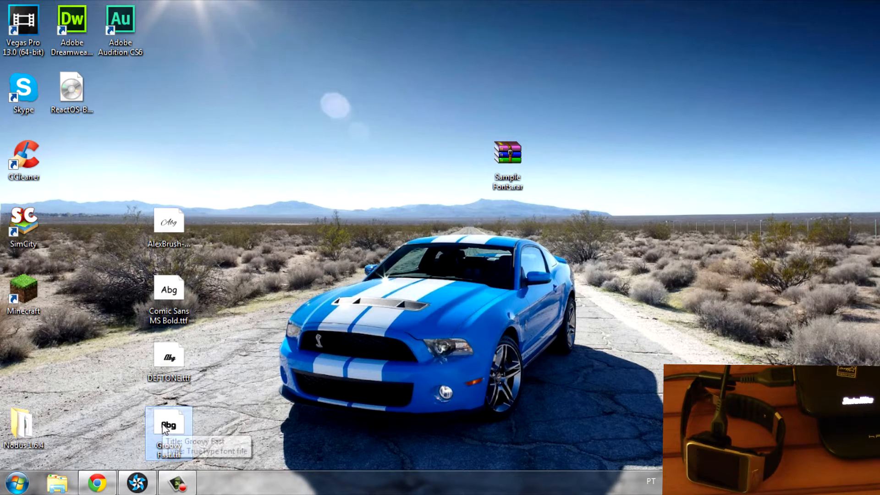
mouse_move(246, 426)
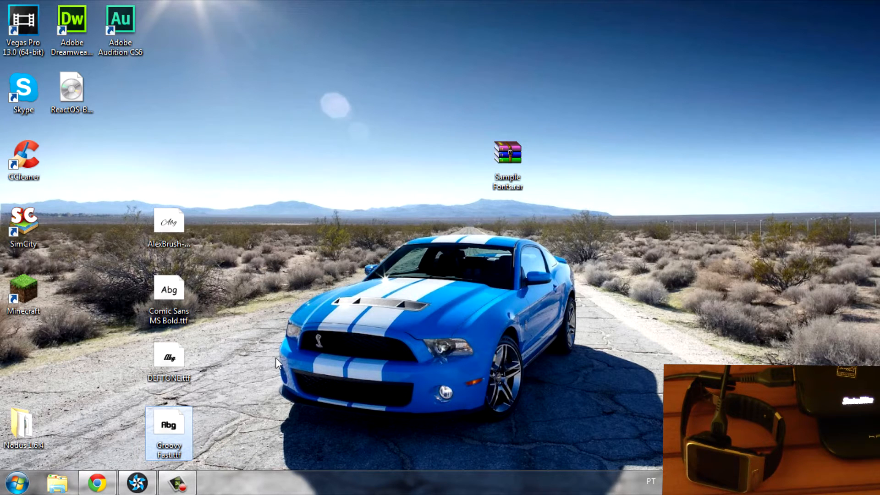
mouse_move(281, 379)
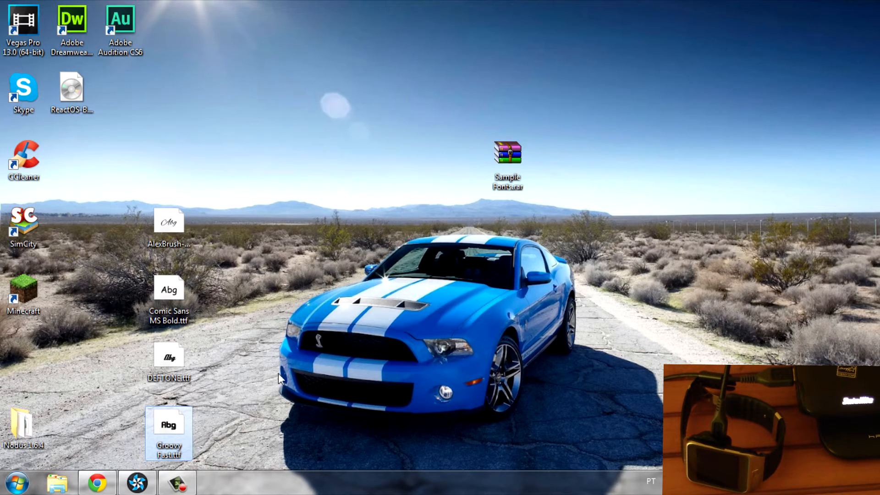
mouse_move(108, 450)
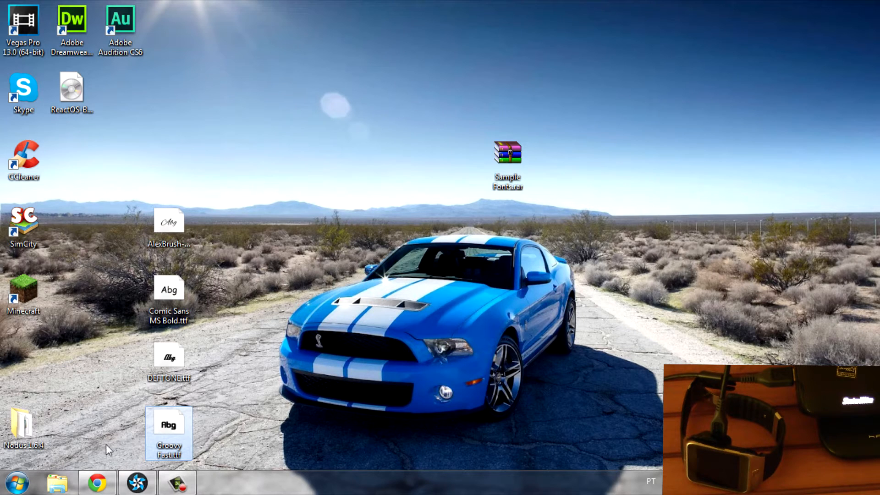
Bring up the justpaste.it note listing root access, USB debugging and sdb font commands.
click(96, 483)
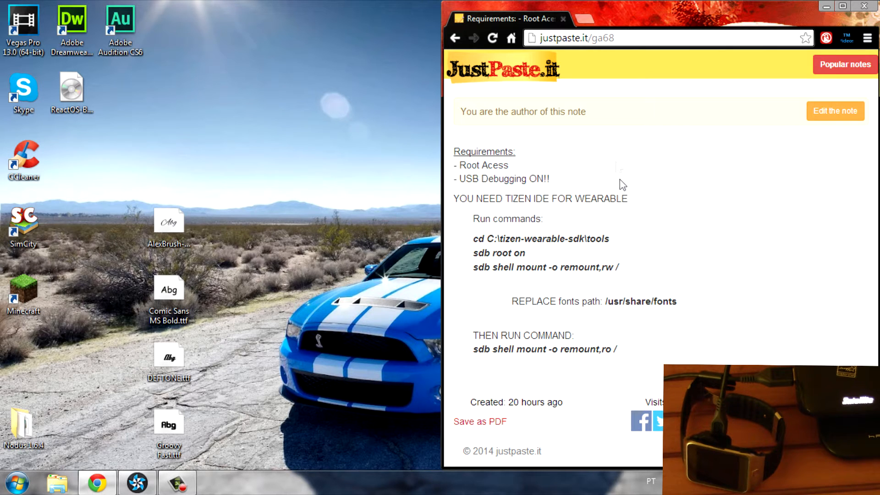
mouse_move(620, 184)
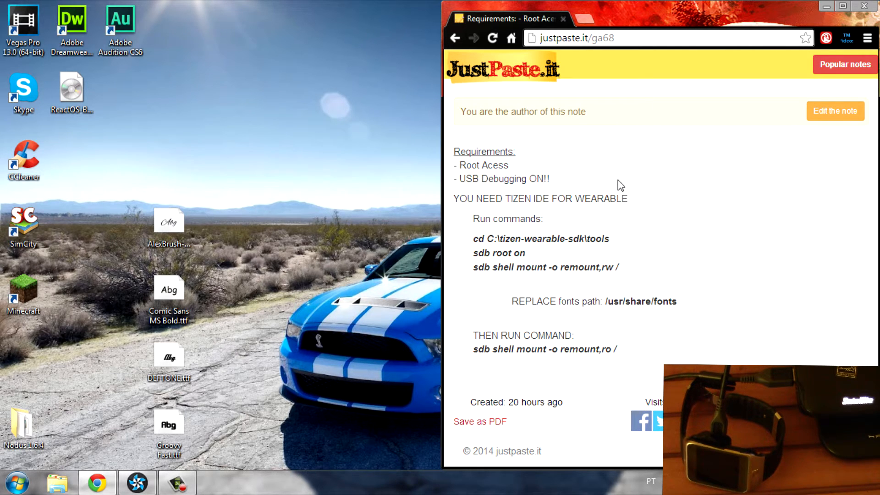
mouse_move(602, 196)
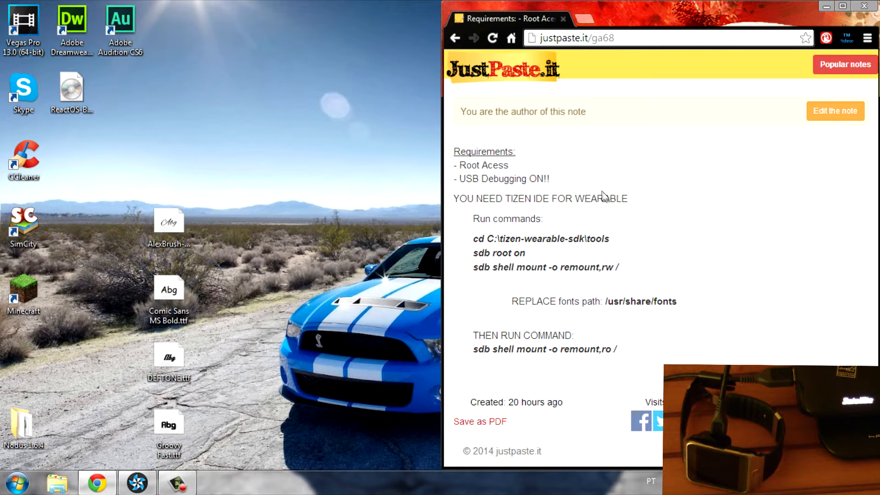
mouse_move(655, 262)
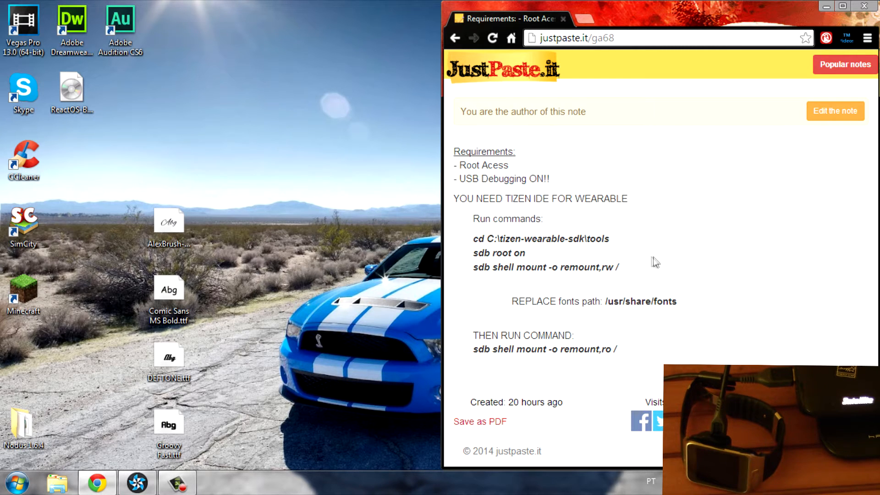
mouse_move(562, 397)
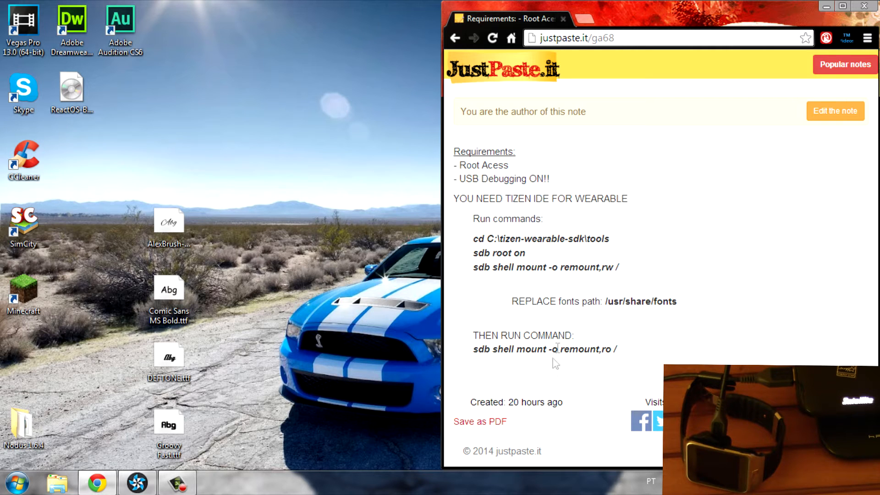
mouse_move(580, 124)
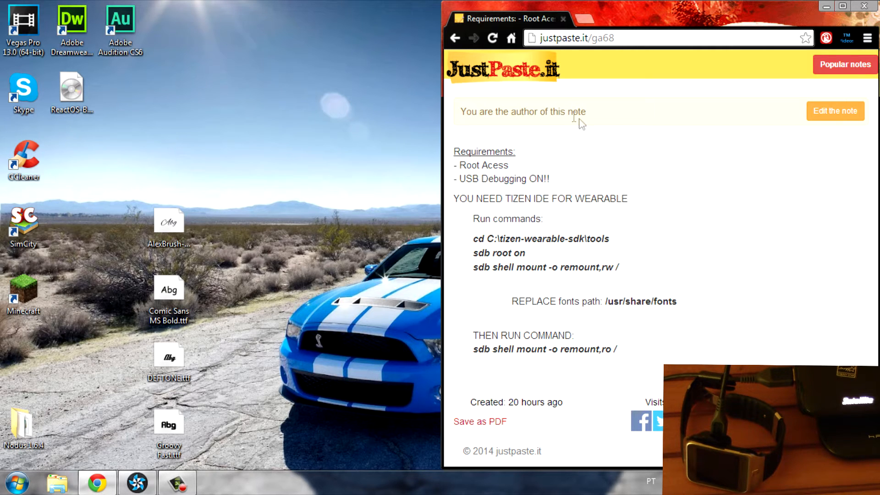
mouse_move(219, 185)
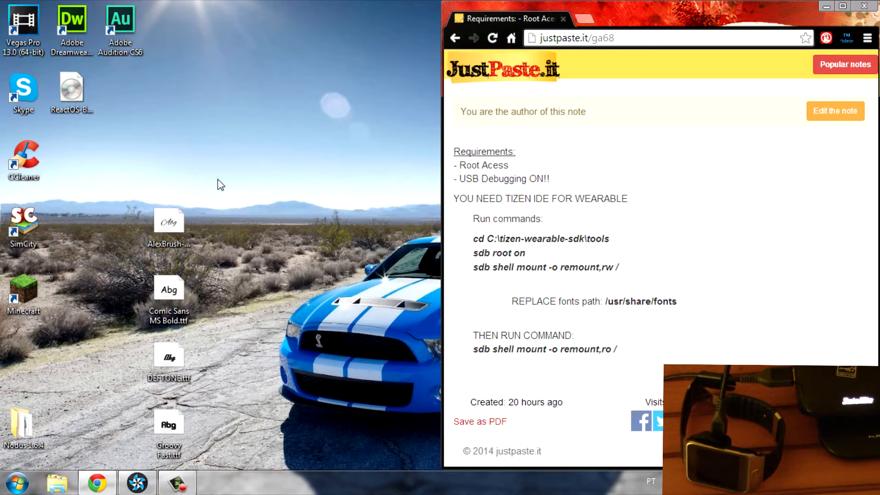
mouse_move(312, 307)
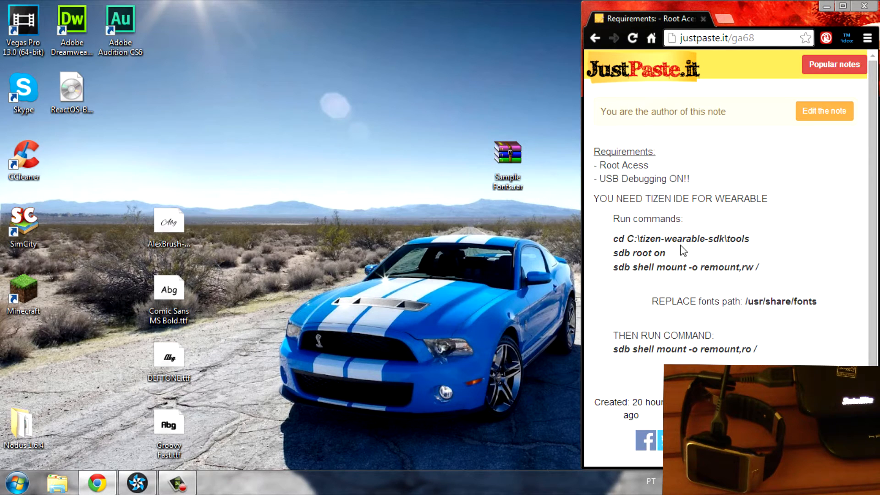
mouse_move(18, 480)
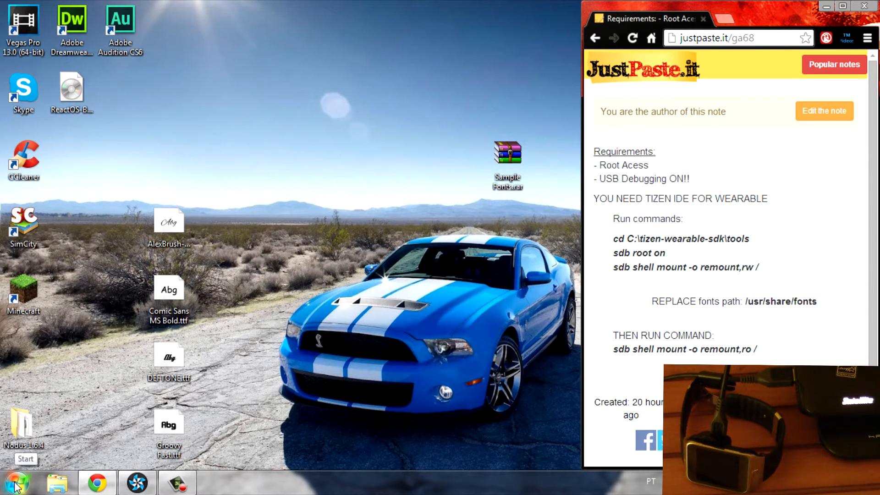
Search the Start menu for cmd to launch an administrator Command Prompt.
click(18, 476)
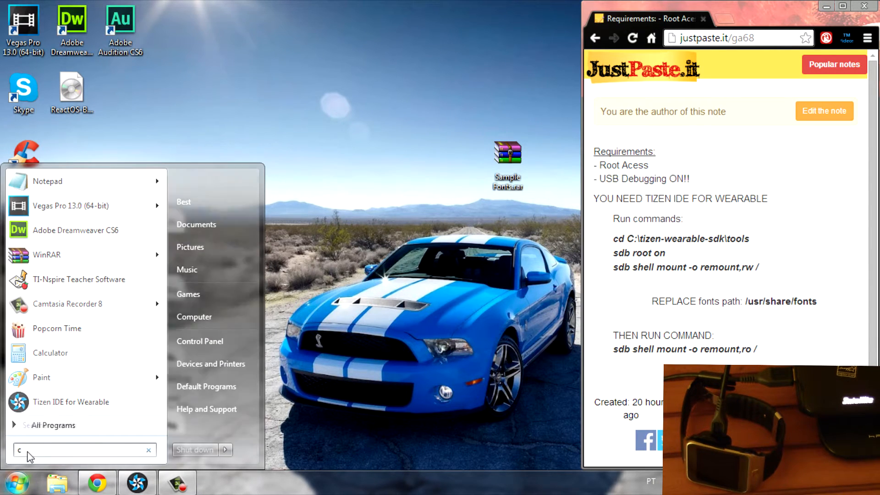
text(md)
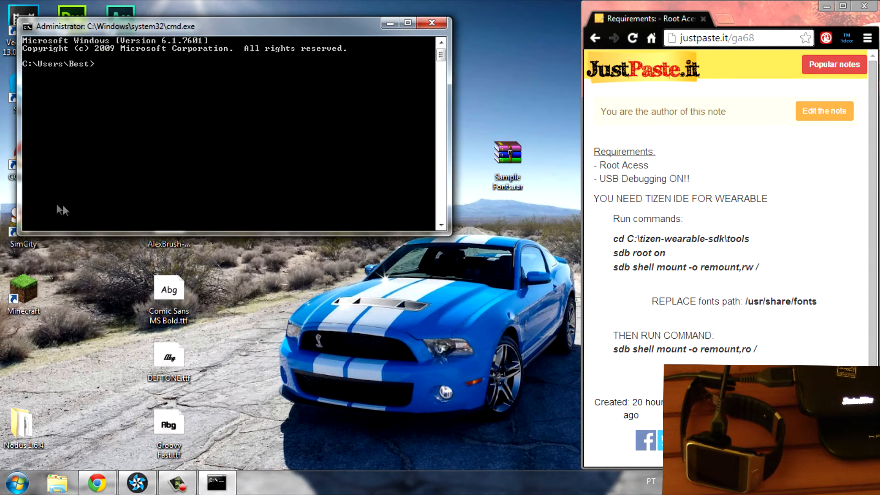
mouse_move(632, 211)
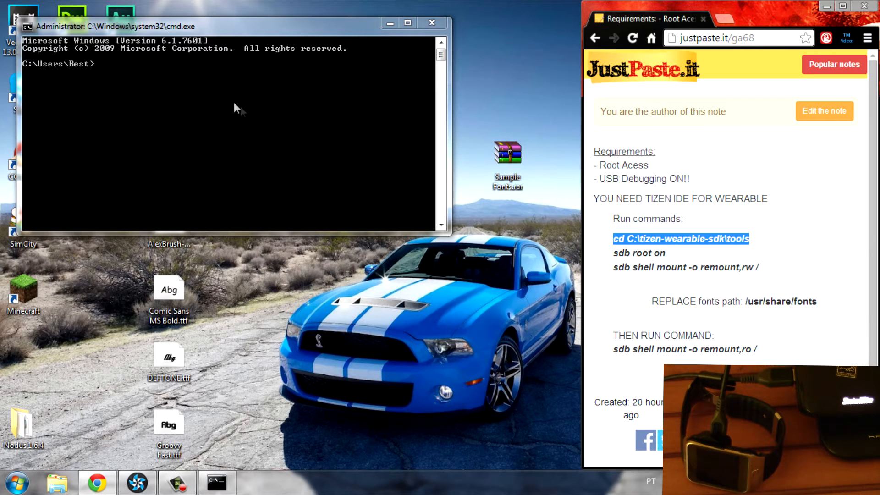
Change to C:\tizen-wearable-sdk\tools and run 'sdb root on'.
text(cd C:\tizen-wearable-sdk\tools)
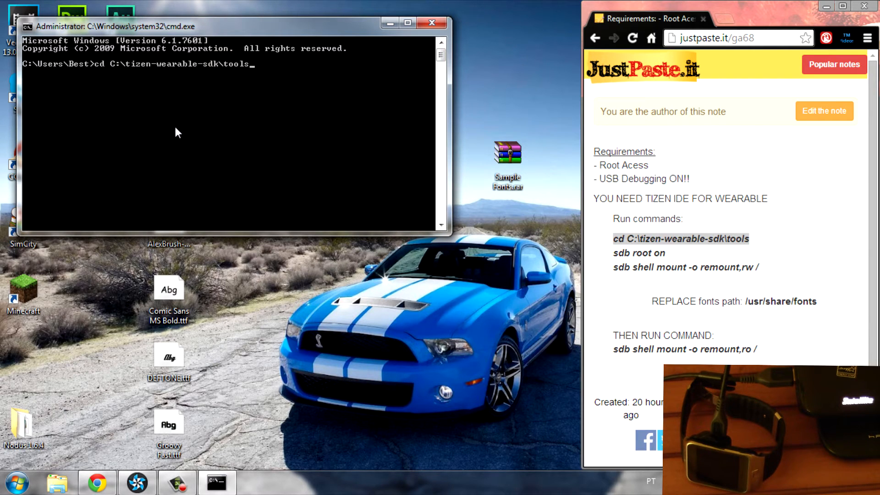
mouse_move(188, 136)
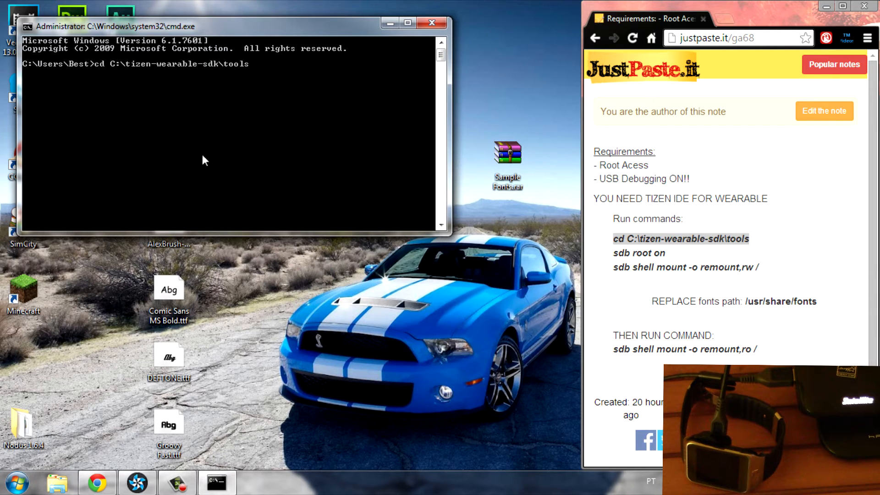
mouse_move(228, 148)
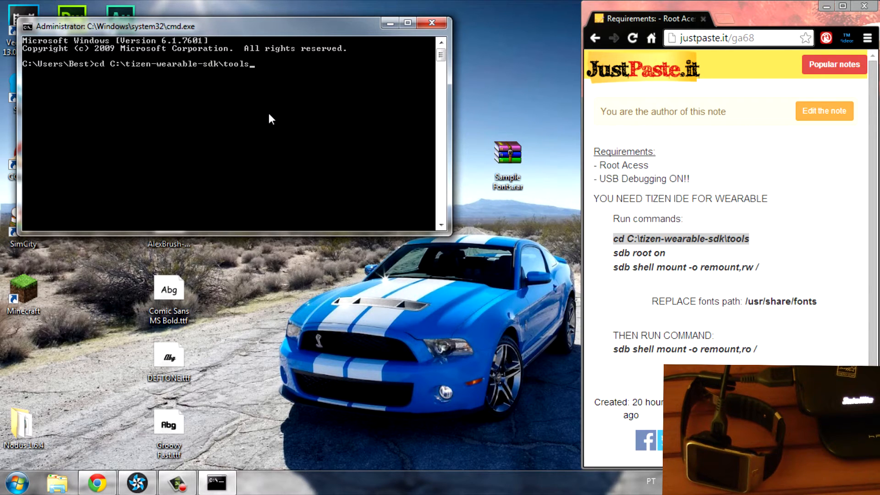
key(Enter)
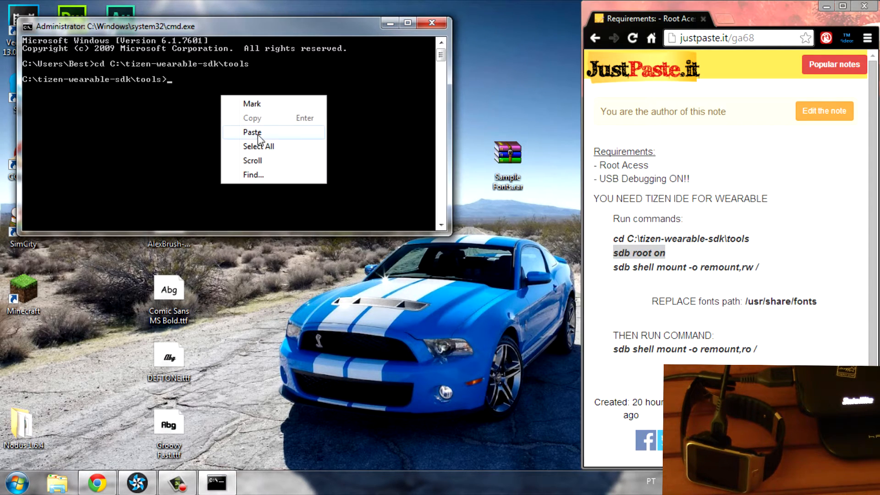
click(252, 132)
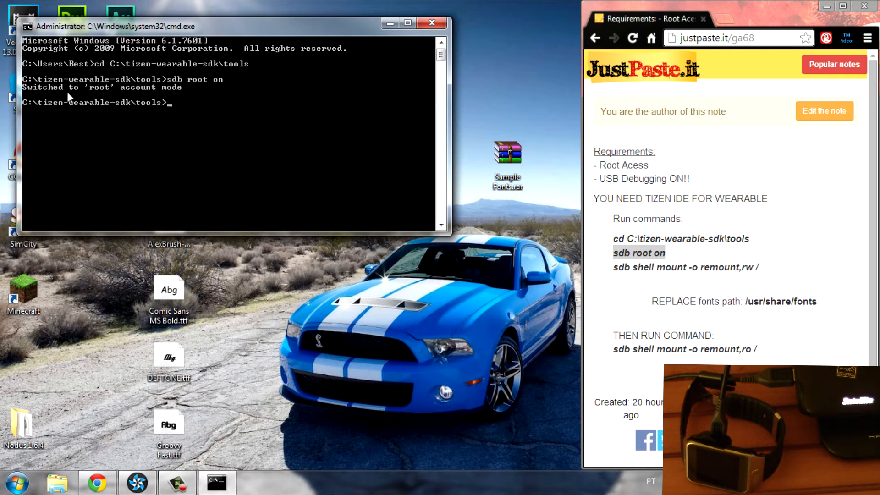
mouse_move(108, 98)
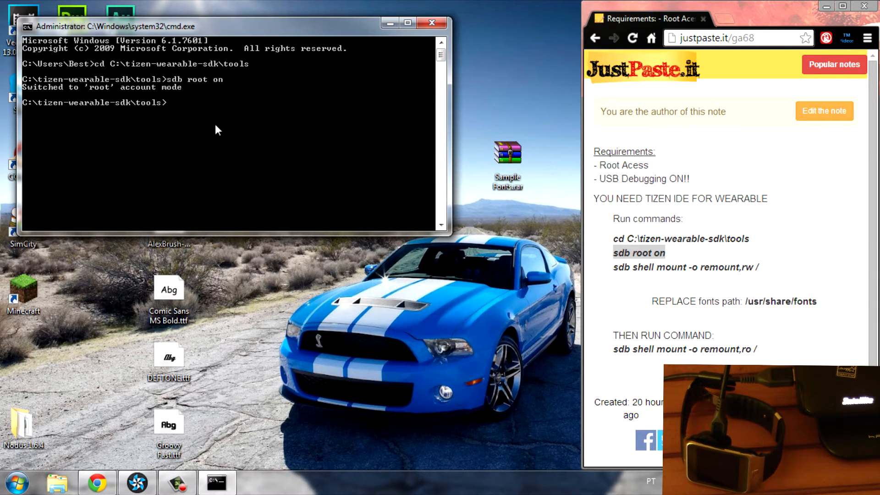
mouse_move(222, 168)
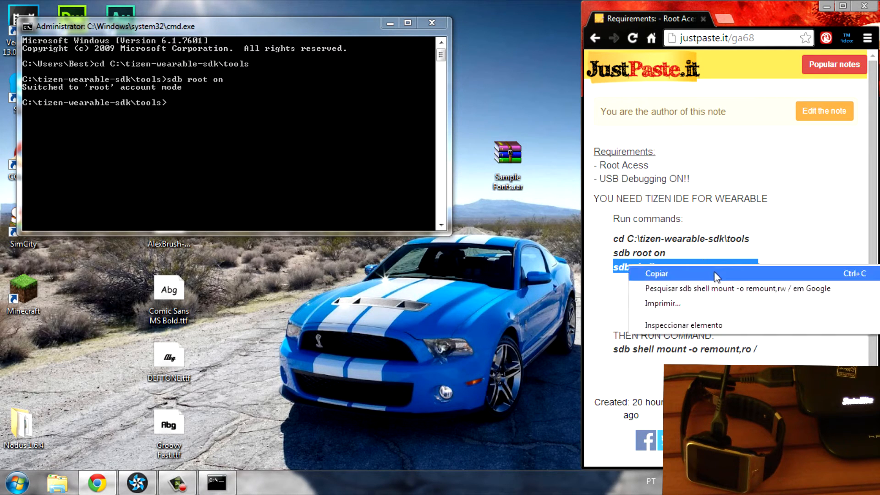
Paste and run 'sdb shell mount -o remount,rw /', then minimize the command window.
click(656, 273)
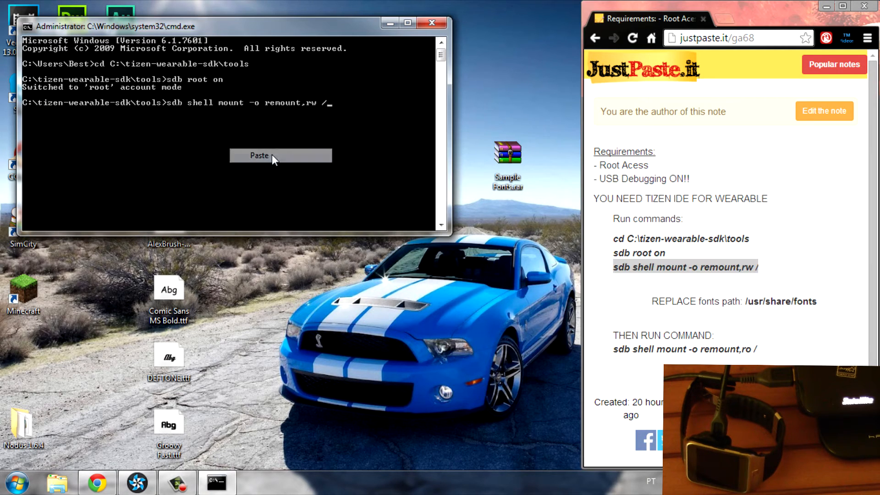
click(259, 155)
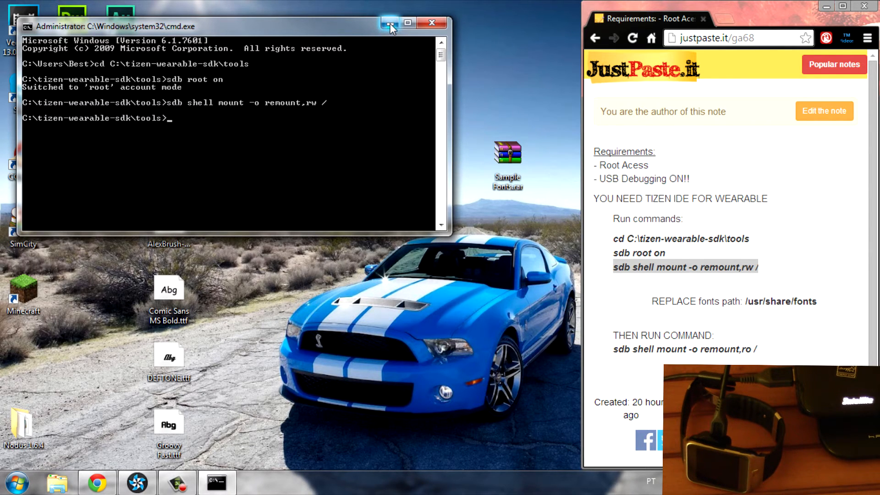
click(387, 23)
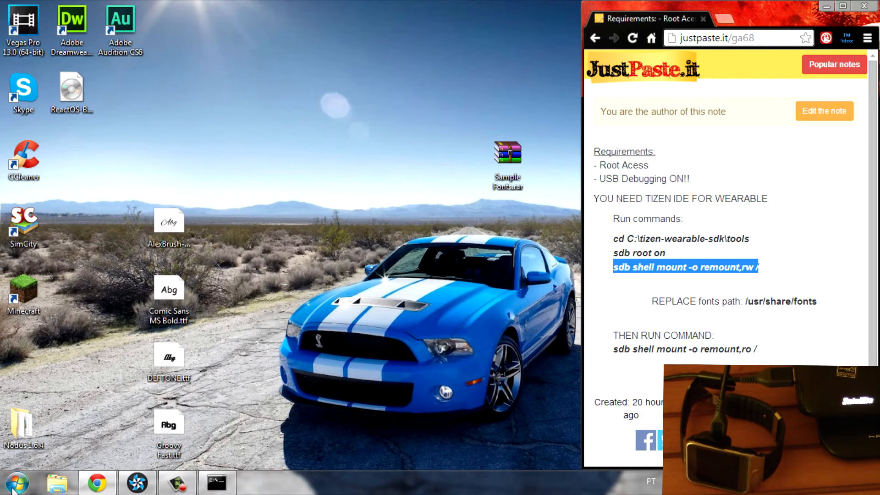
Launch Tizen IDE for Wearable and open the watch's usr/share/fonts folder in Connection Explorer.
click(18, 479)
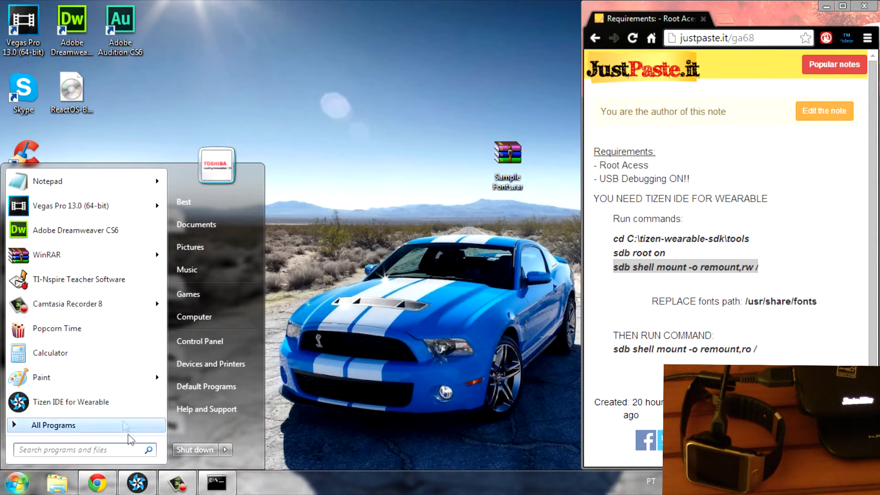
click(70, 402)
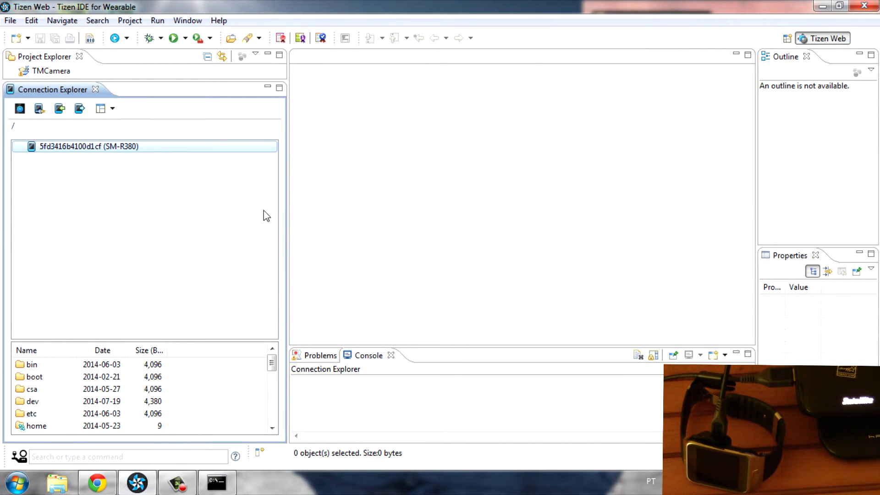
mouse_move(123, 199)
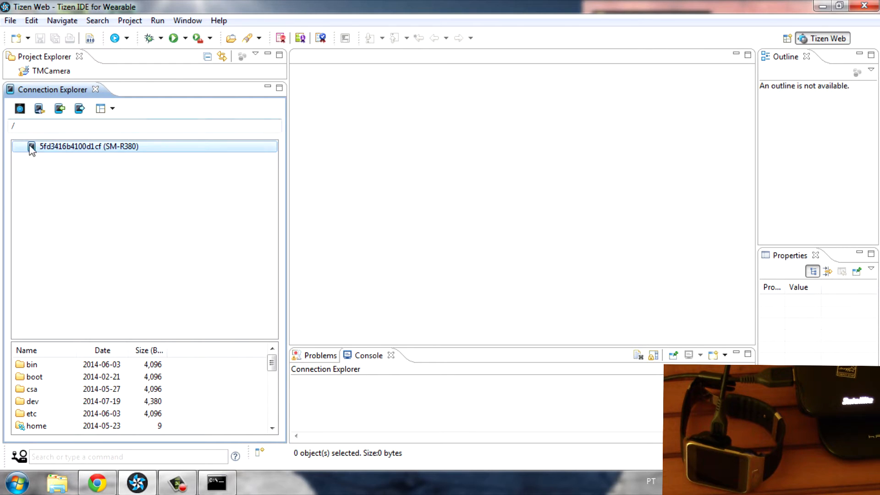
click(29, 147)
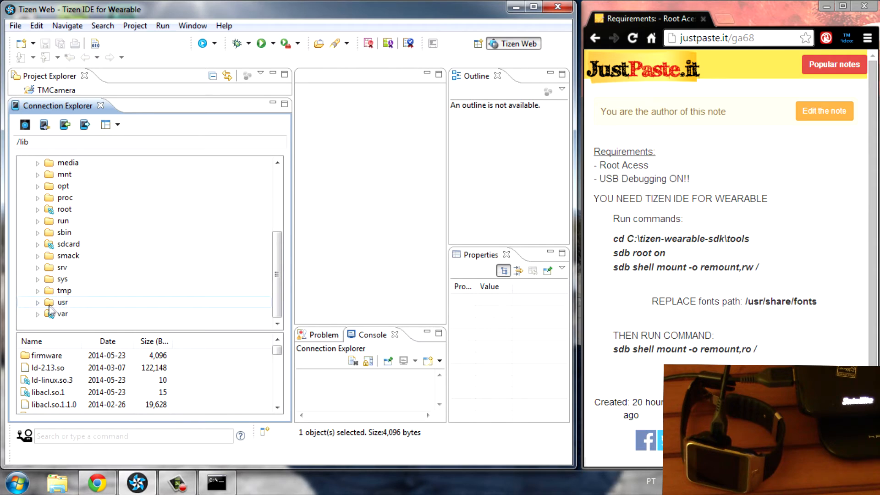
click(37, 303)
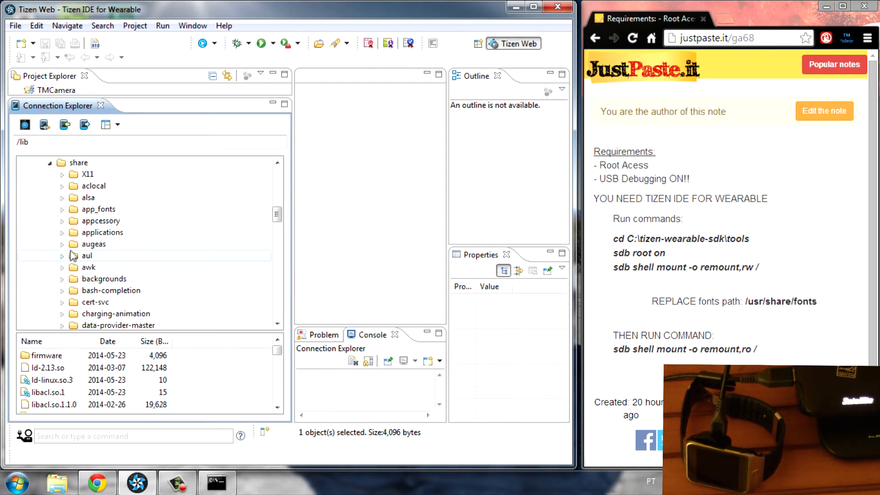
scroll(down, 3)
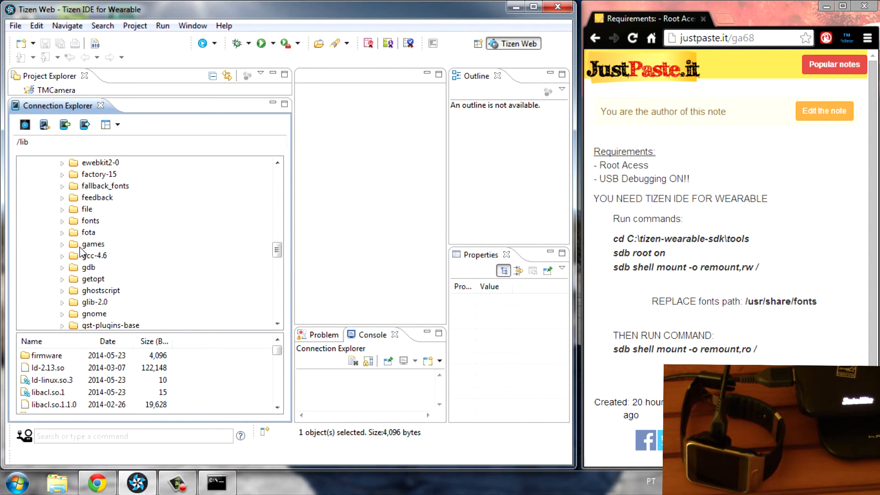
click(90, 221)
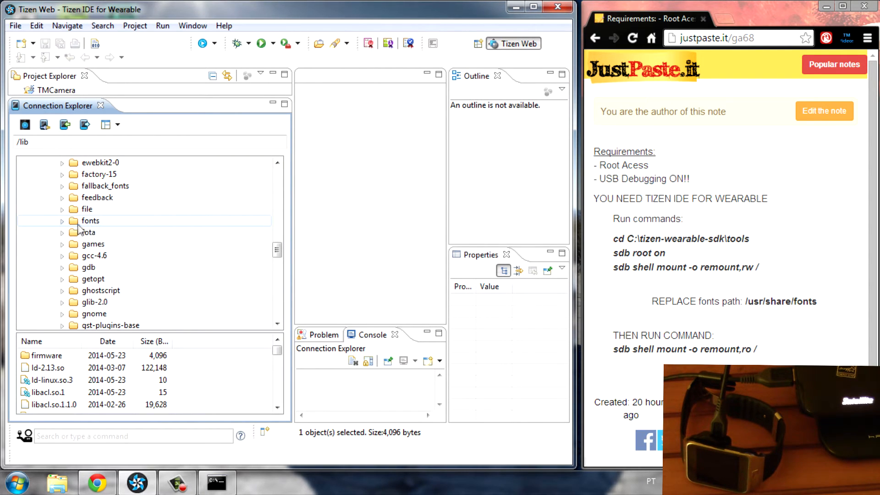
double_click(90, 221)
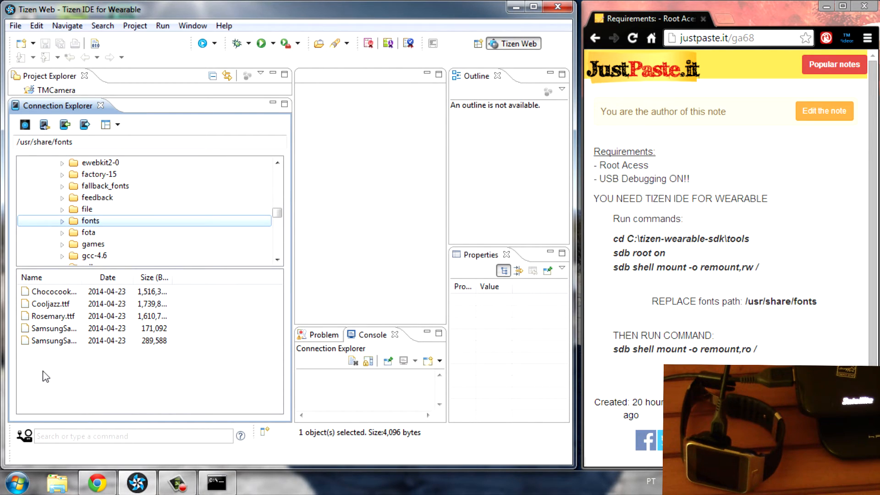
mouse_move(47, 381)
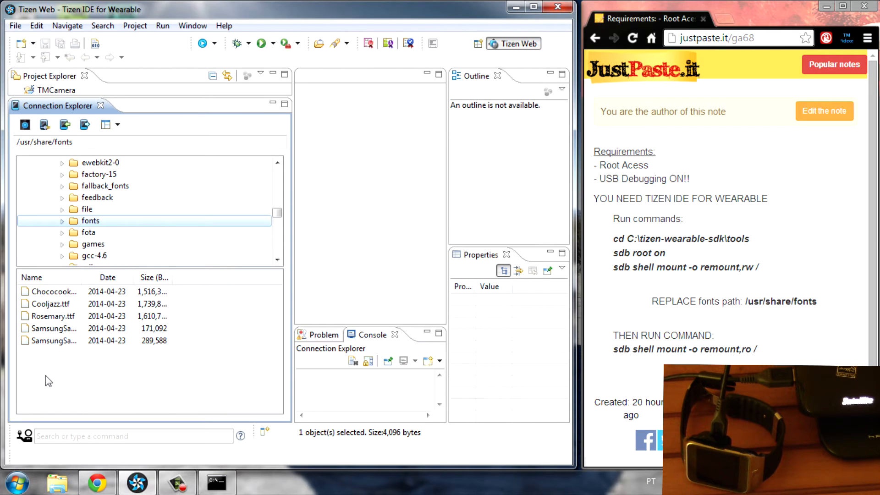
Choose 'Push the file' from the watch's fonts folder context menu.
right_click(90, 221)
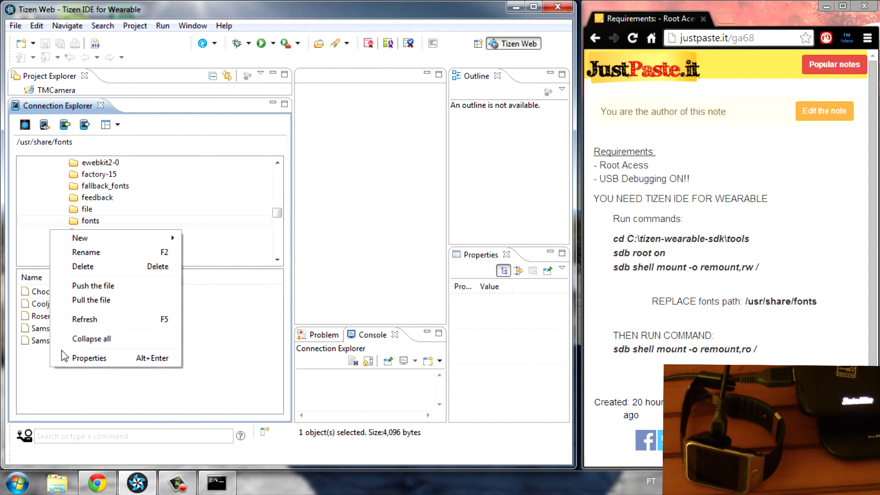
mouse_move(108, 297)
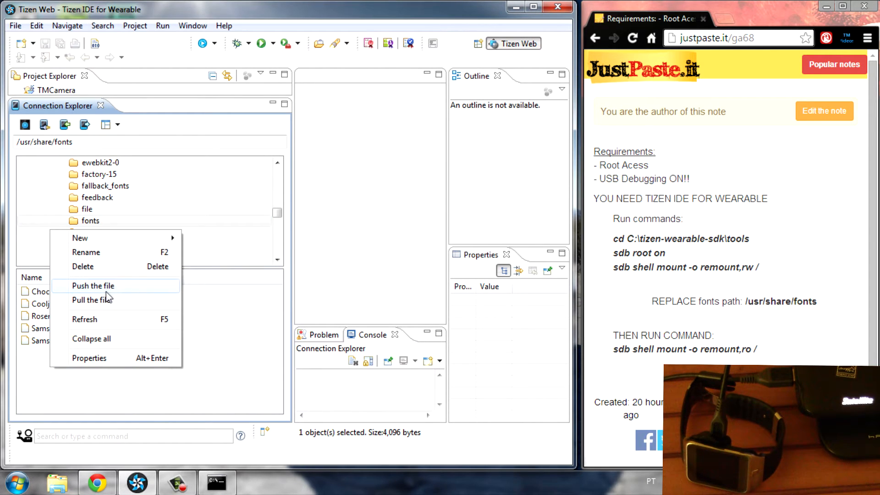
click(93, 286)
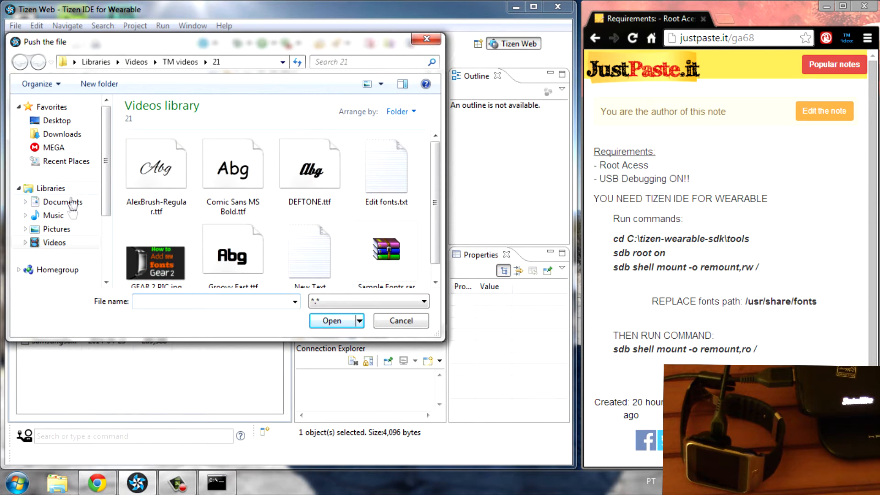
Push AlexBrush-Regular, Comic Sans MS Bold, DEFTONE and Groovy Fast .ttf from the Desktop.
click(51, 121)
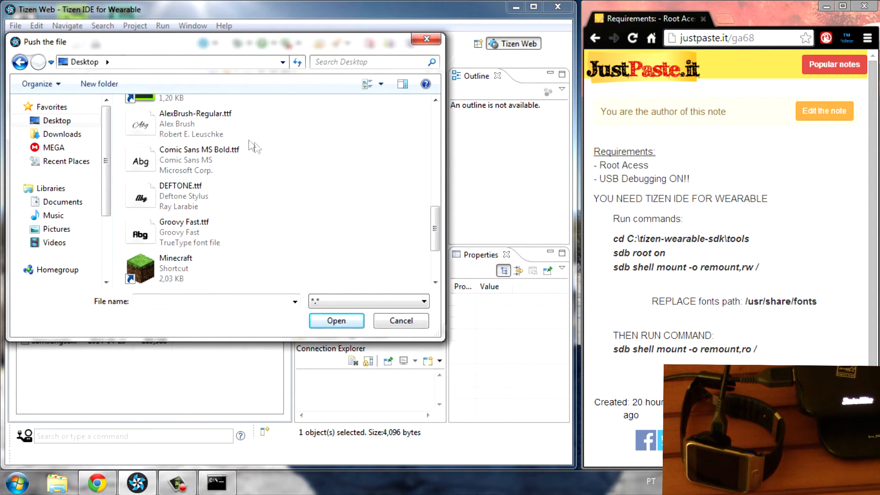
click(193, 124)
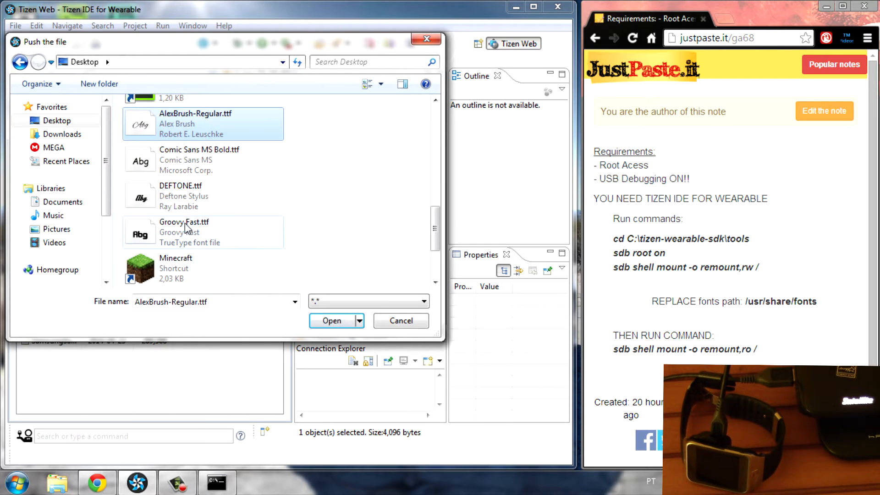
mouse_move(185, 229)
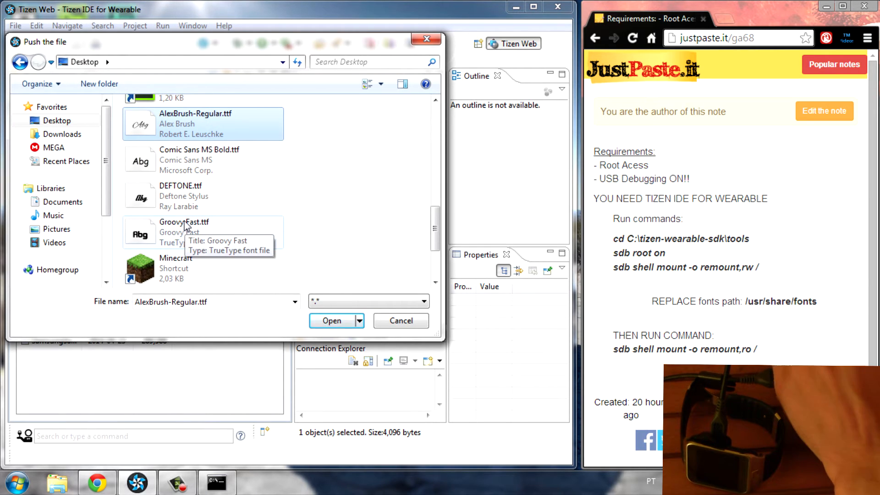
mouse_move(191, 127)
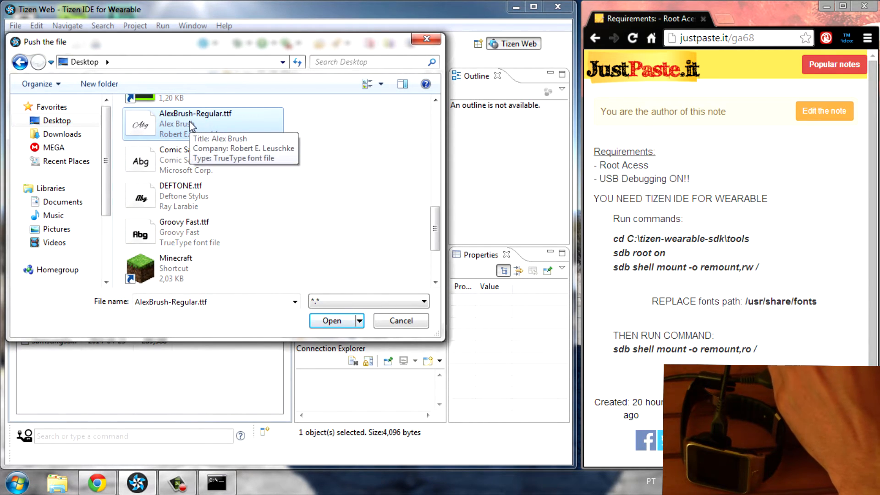
mouse_move(221, 126)
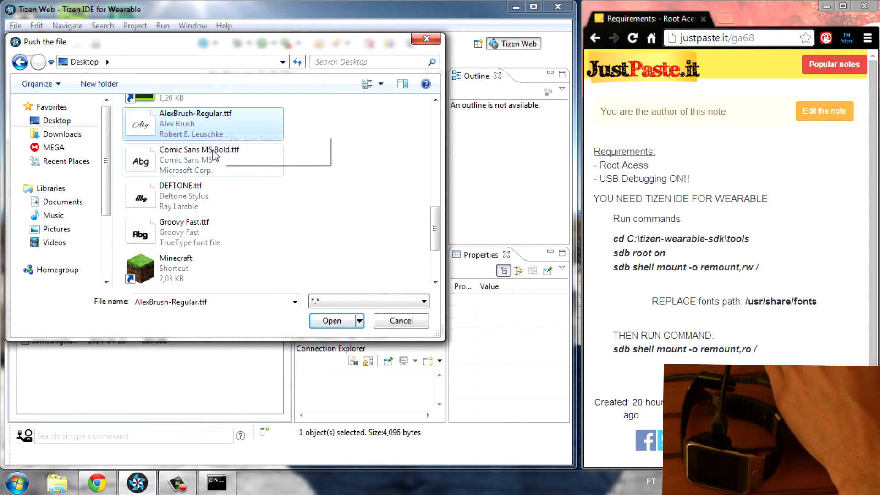
click(199, 159)
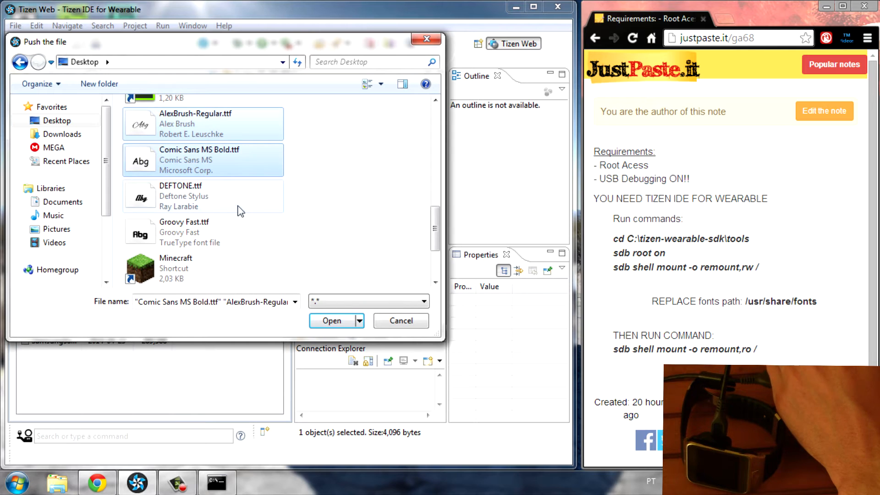
click(184, 232)
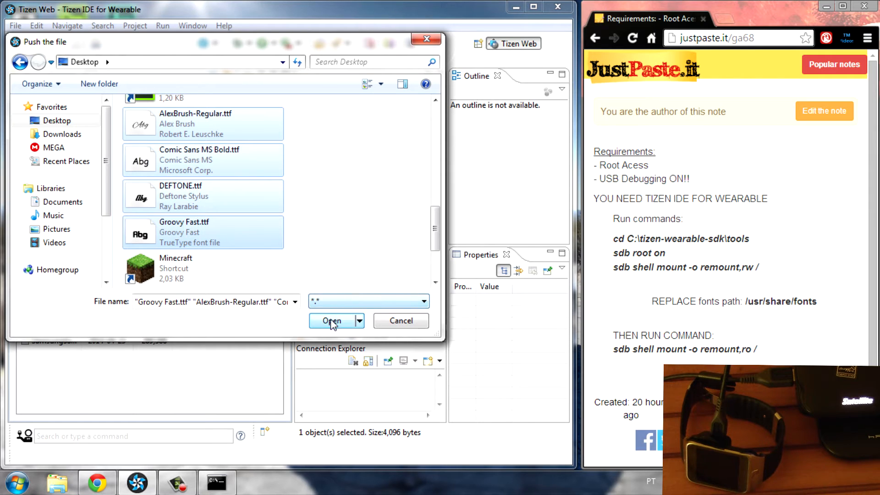
click(331, 321)
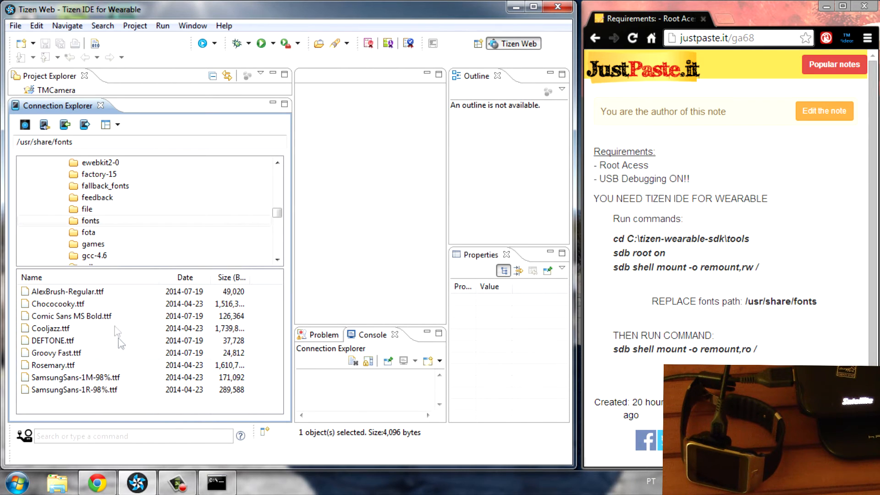
mouse_move(92, 414)
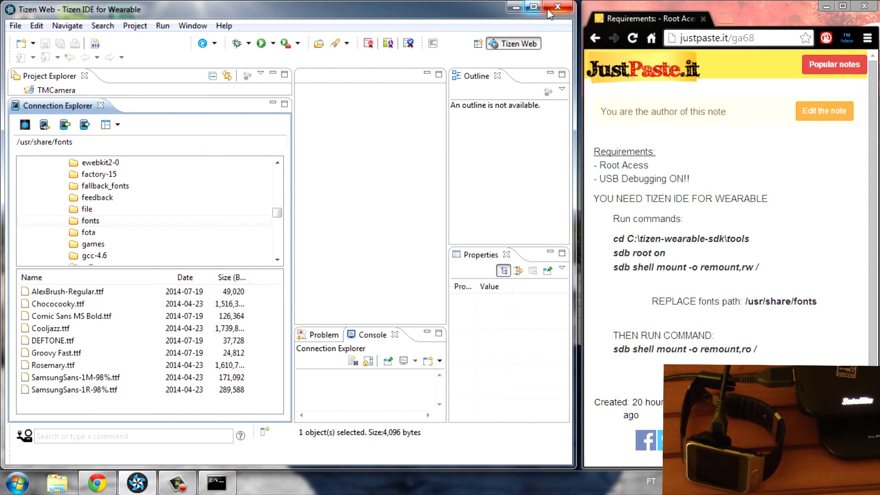
Close Tizen IDE for Wearable and confirm the exit.
click(556, 8)
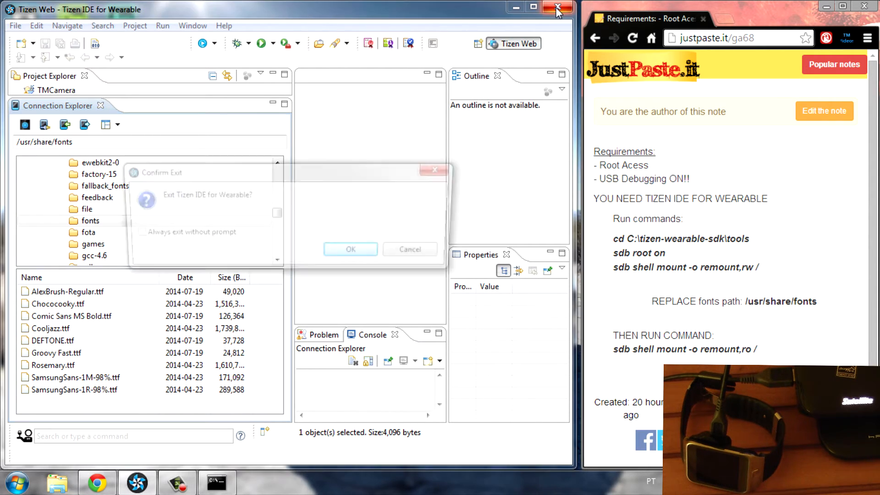
click(351, 249)
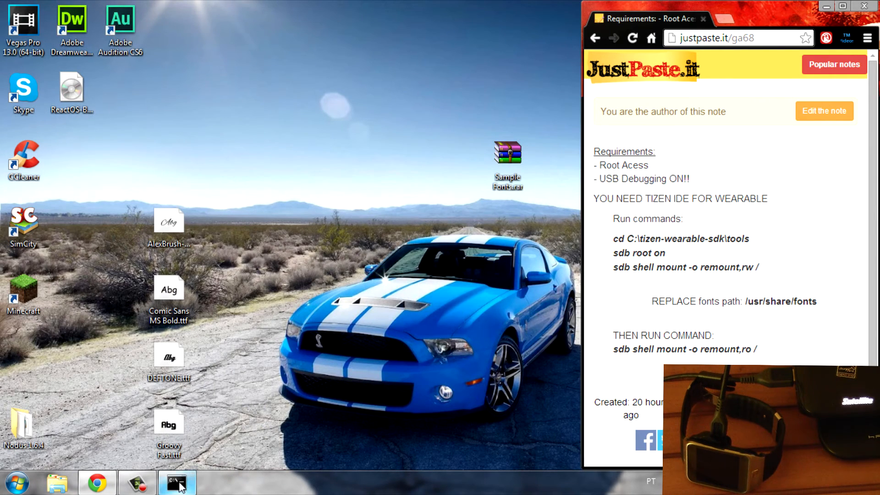
Run 'sdb shell mount -o remount,ro /' twice, each failing with 'Device or resource busy'.
click(175, 480)
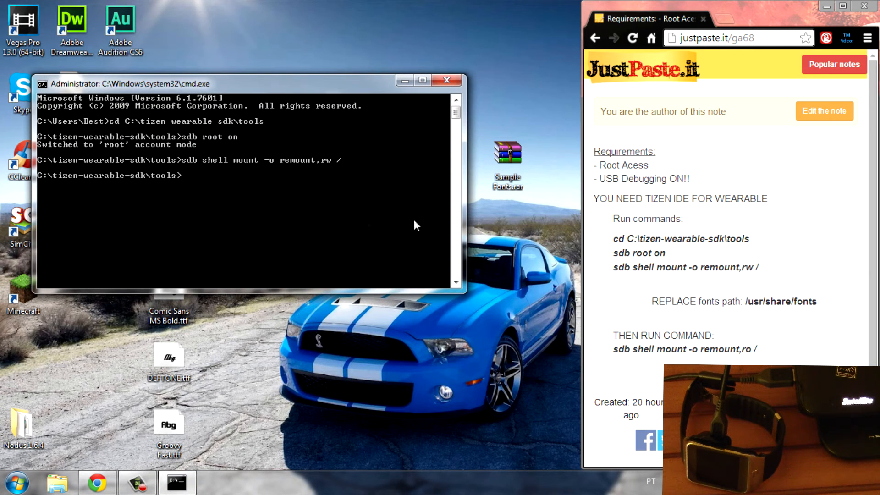
mouse_move(613, 360)
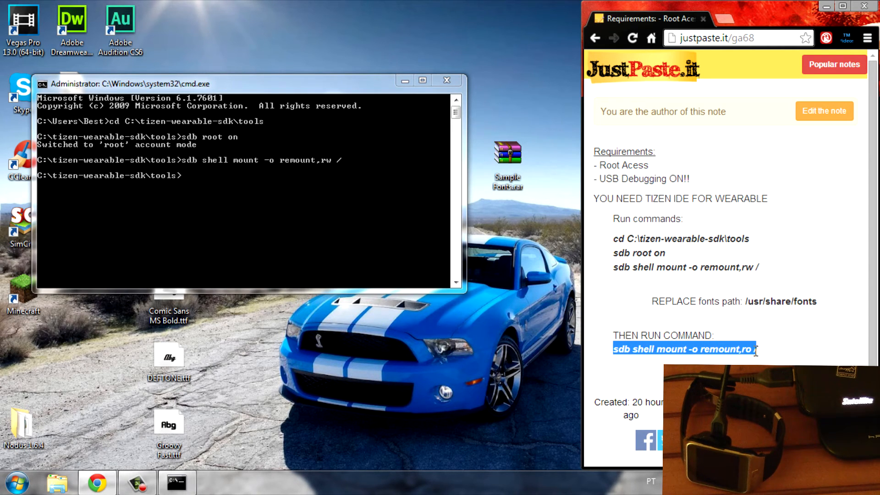
right_click(684, 349)
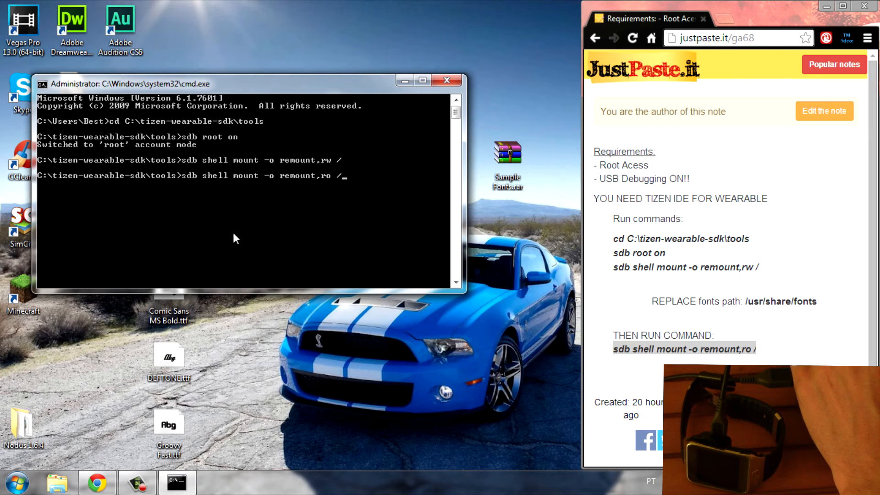
key(Enter)
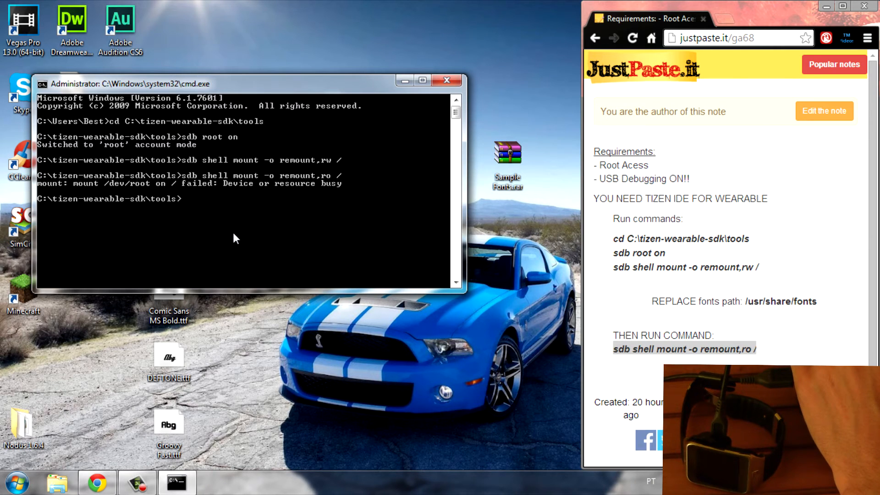
mouse_move(220, 212)
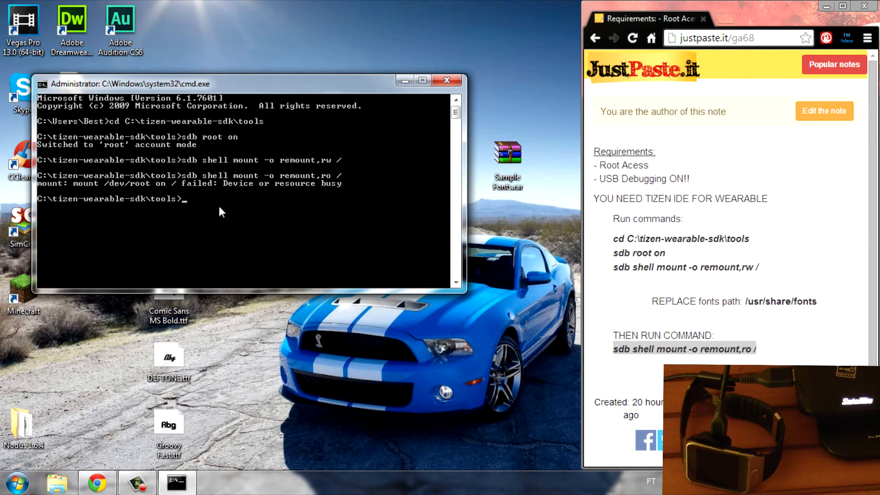
mouse_move(224, 222)
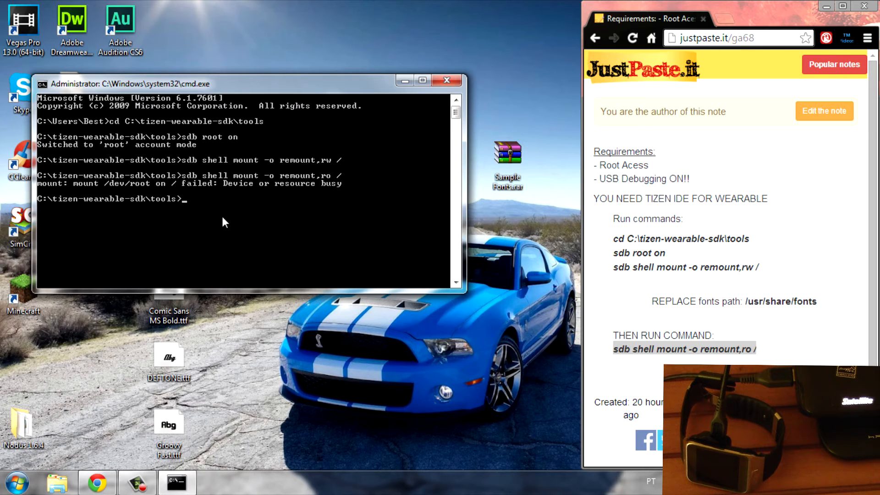
text(sdb shell mount -o remount,ro /)
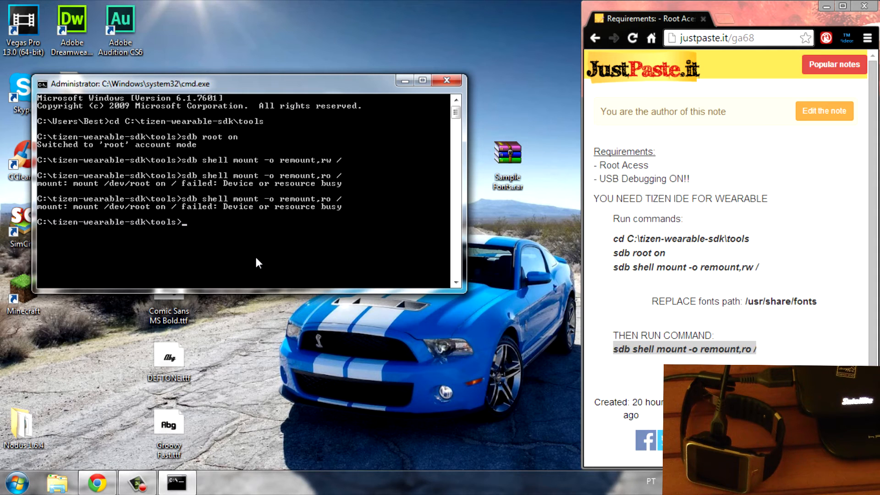
mouse_move(240, 240)
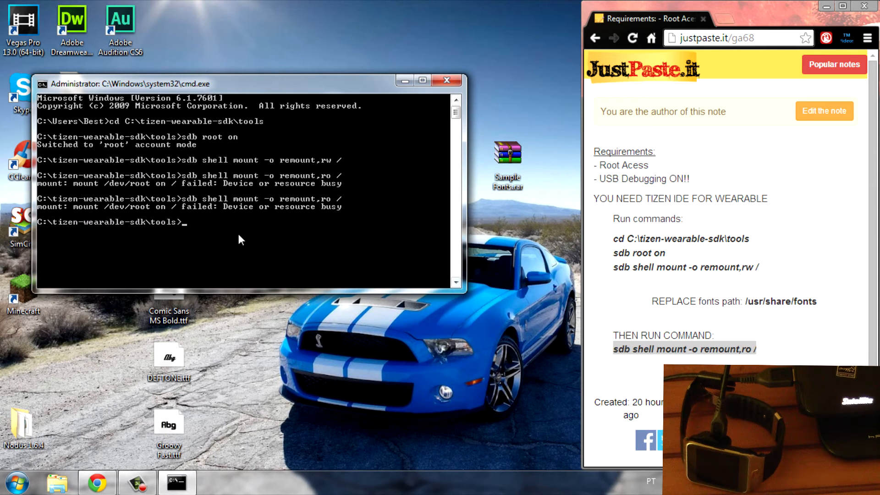